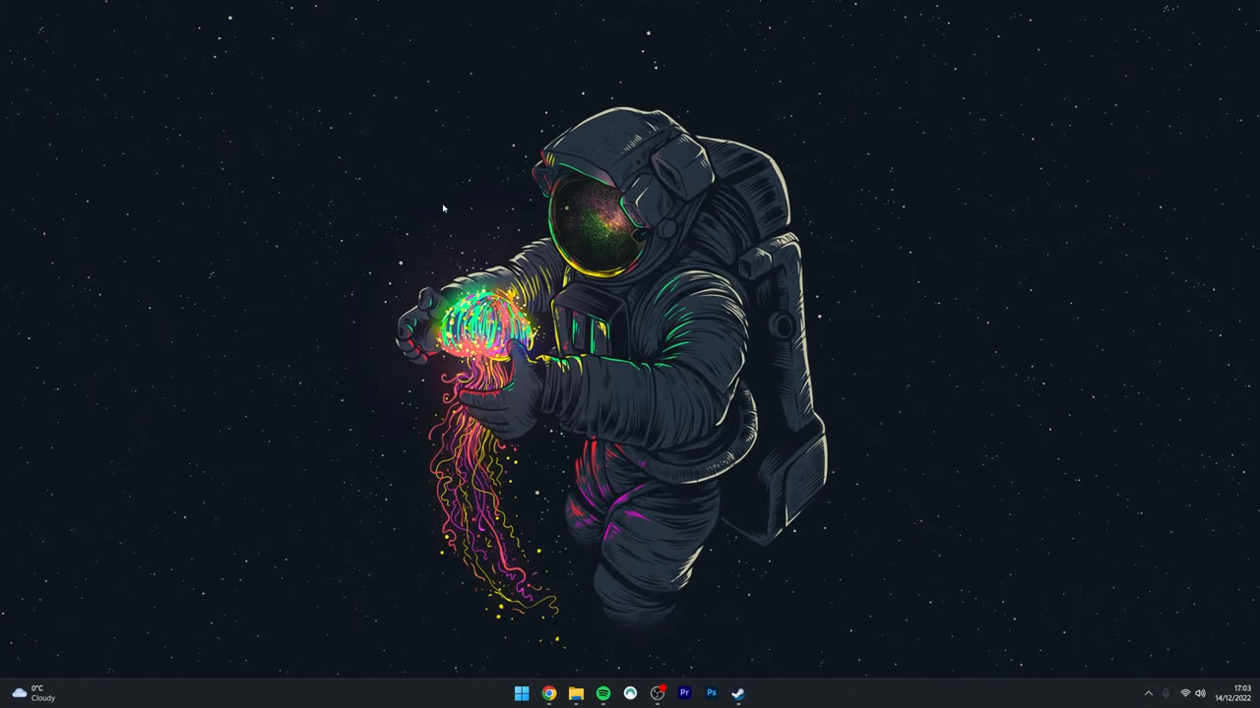
- Reach the Bluetooth & devices page of Settings from the Start menu
click(522, 692)
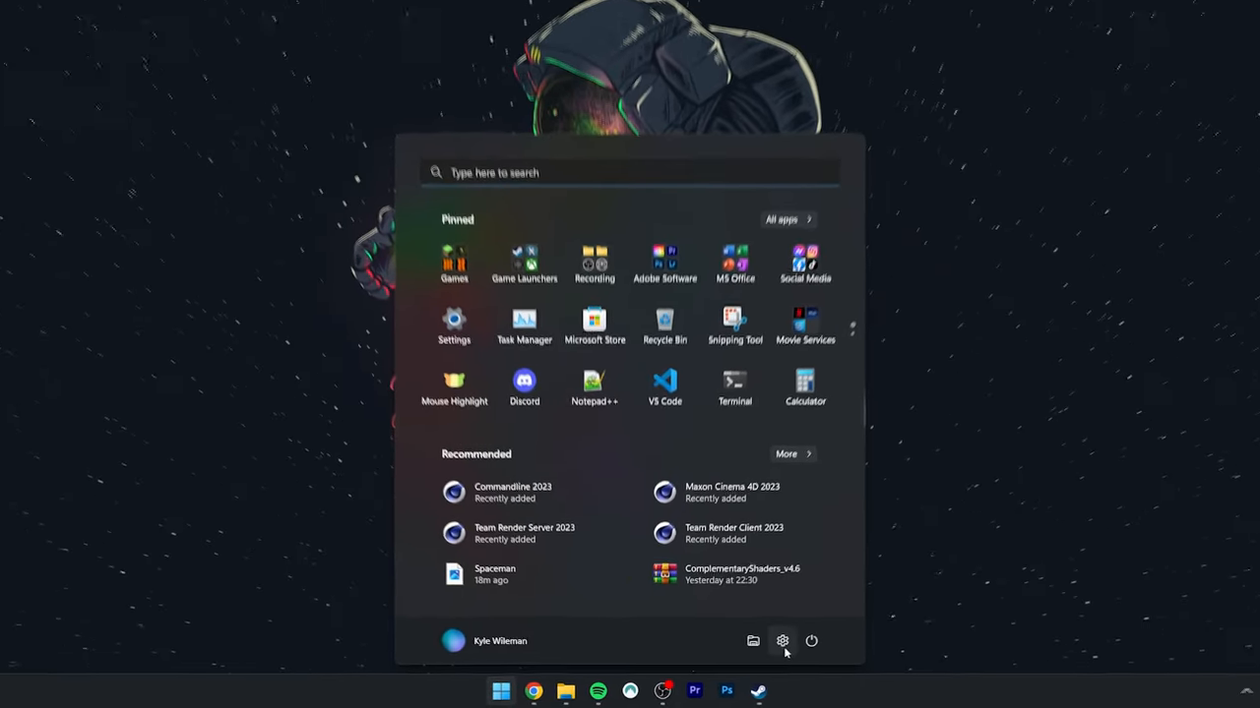
click(781, 641)
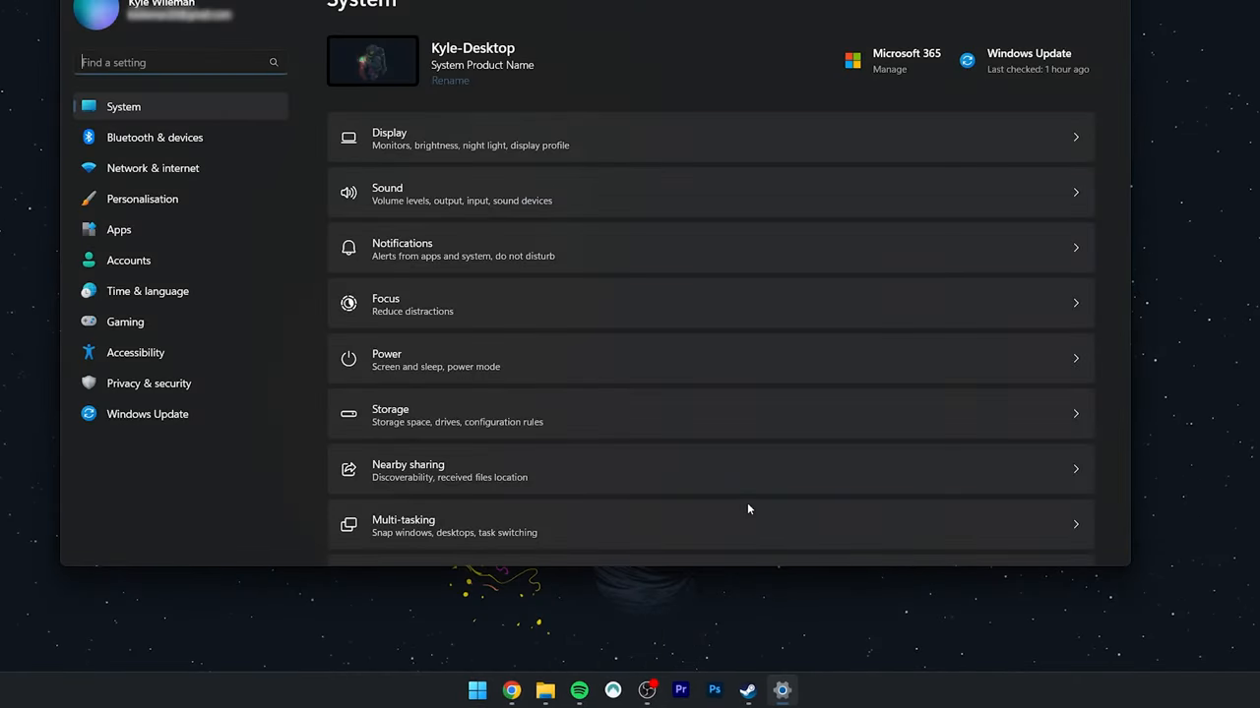
click(153, 138)
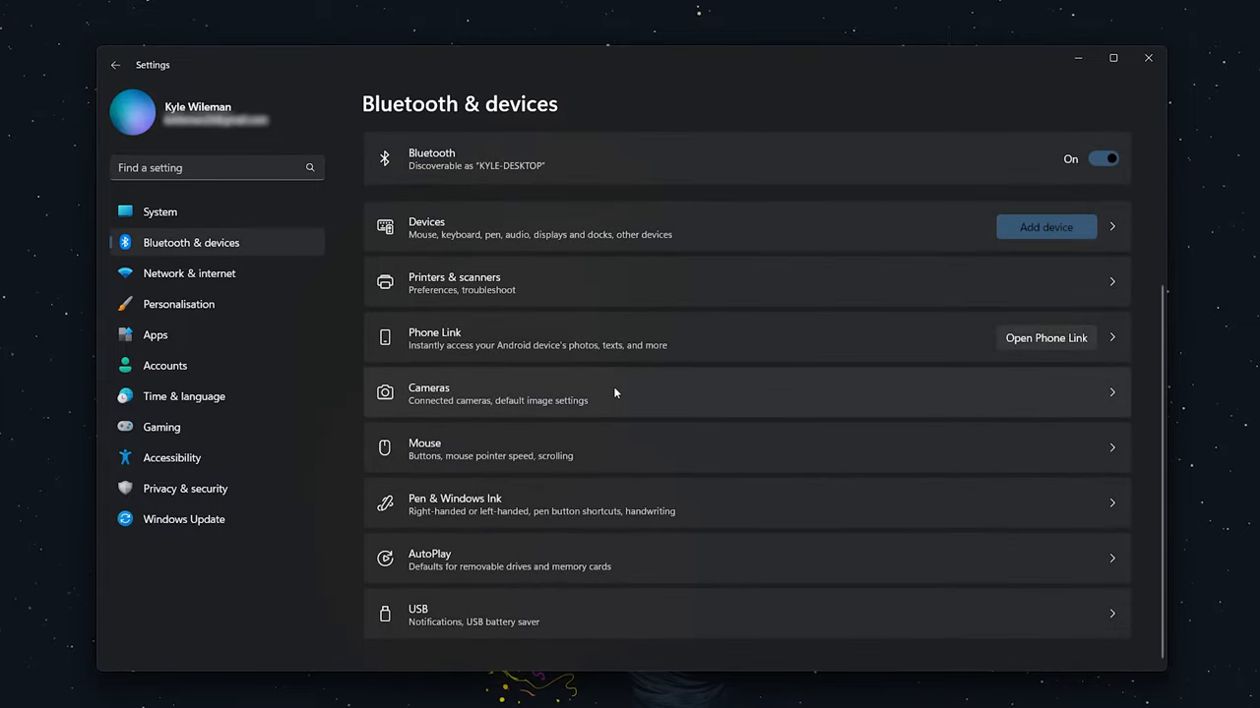
mouse_move(543, 445)
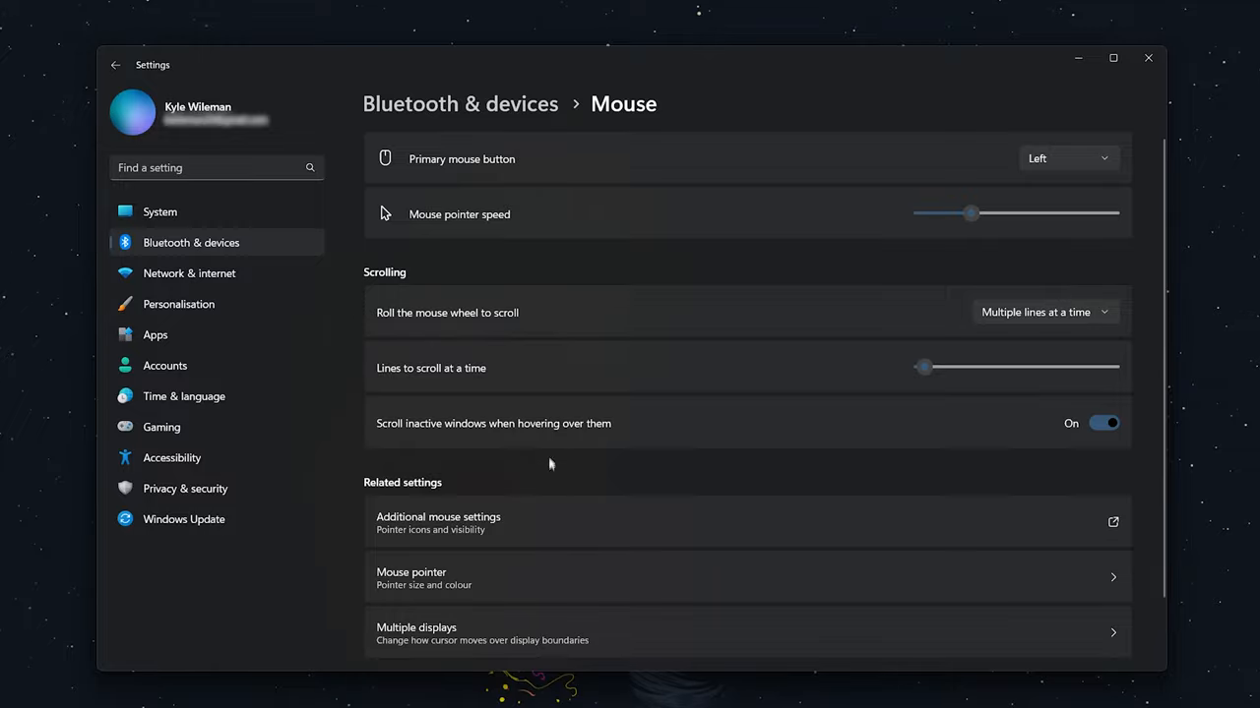
mouse_move(610, 515)
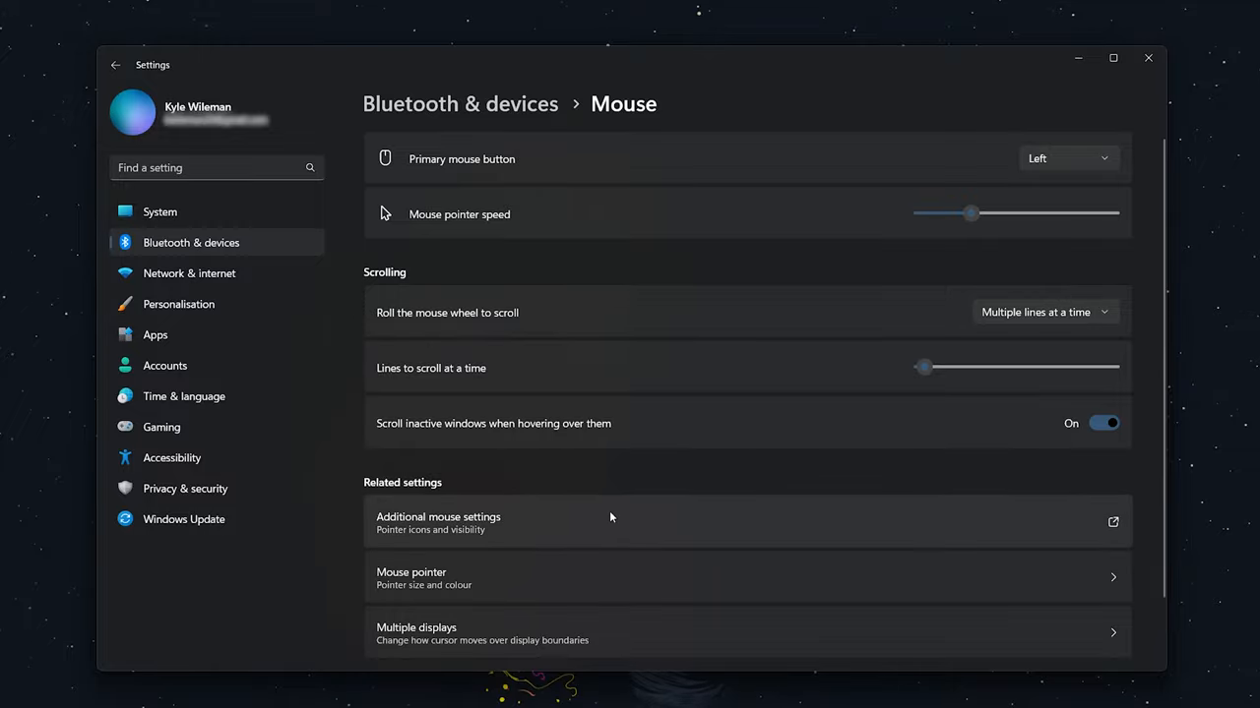
- Bring up the Pointers scheme list in the classic Mouse Properties window
click(437, 516)
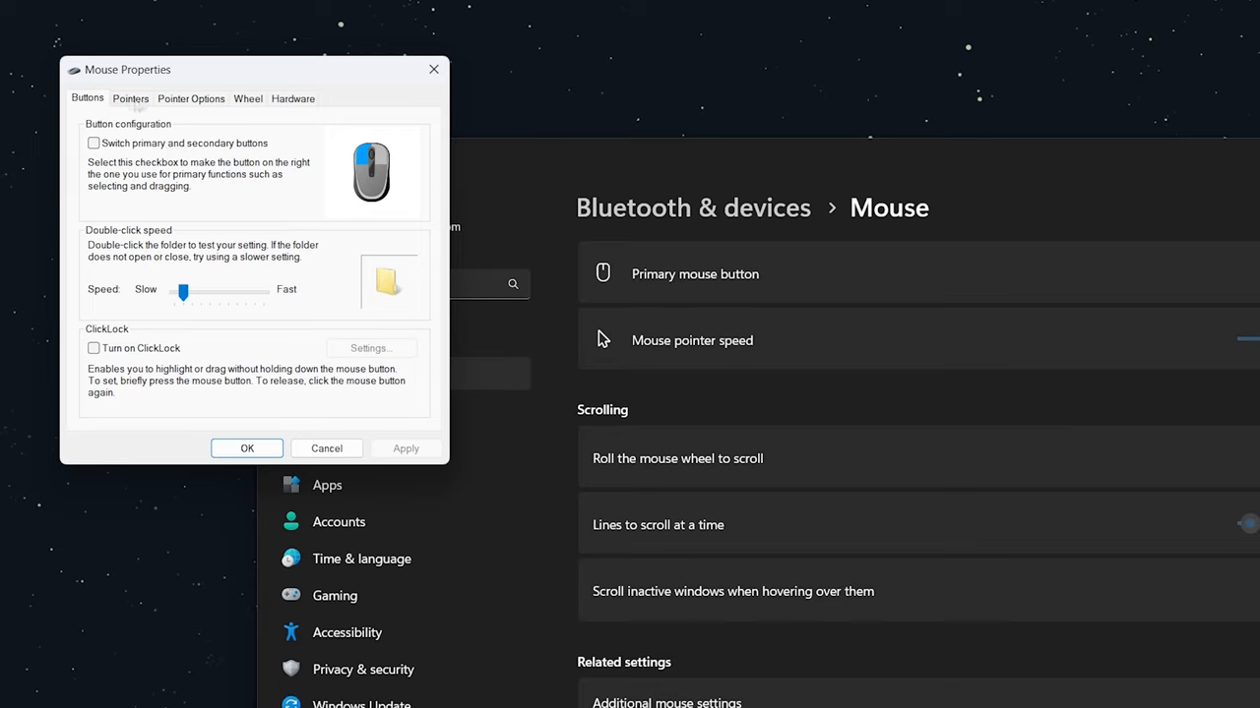
click(130, 99)
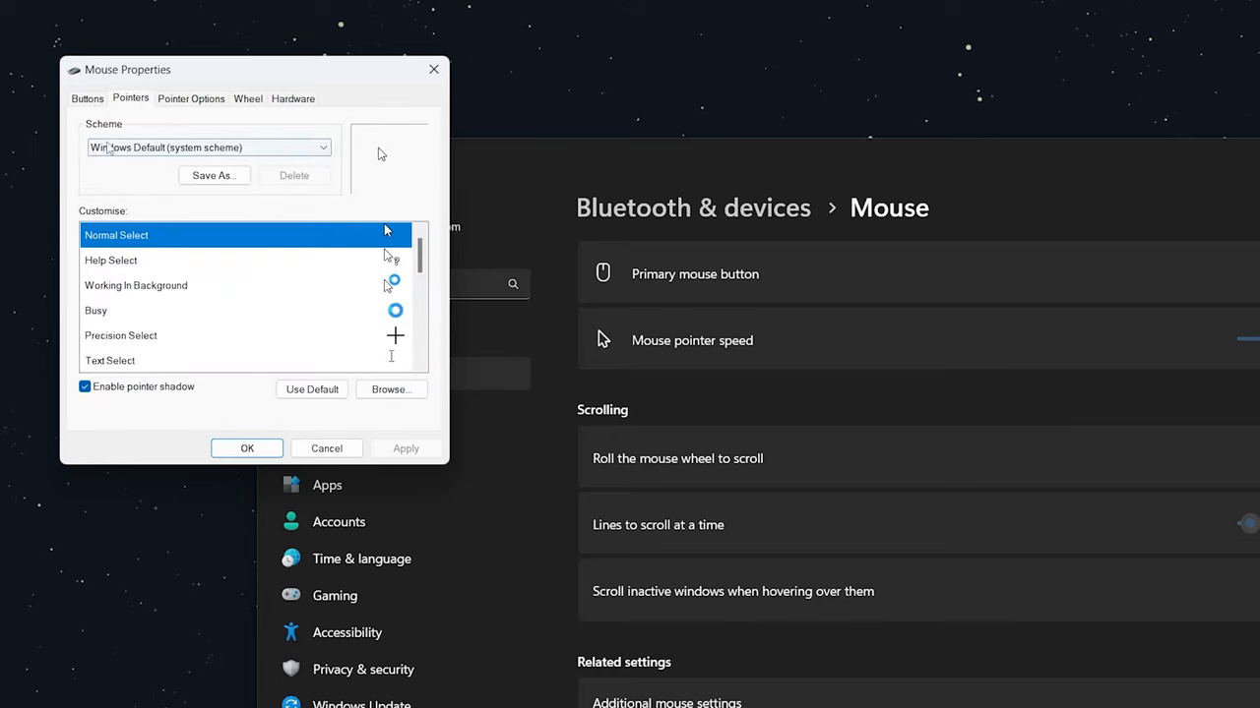
click(323, 146)
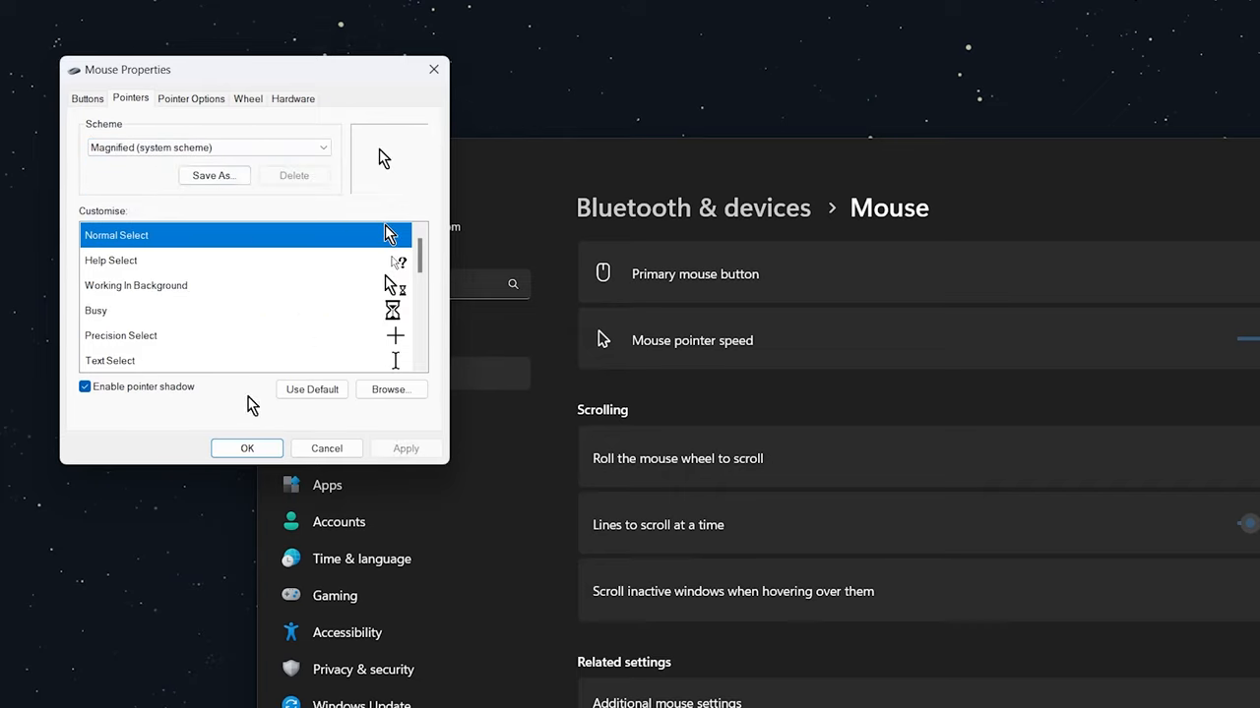
mouse_move(240, 394)
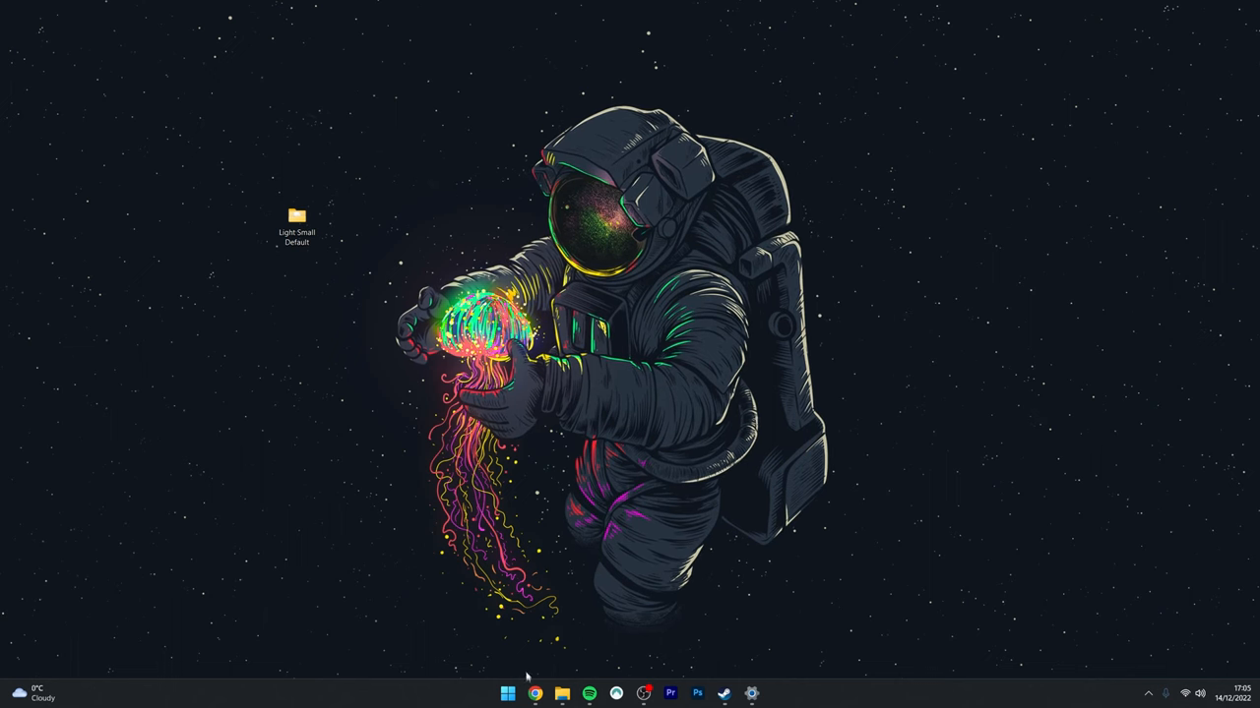
click(536, 693)
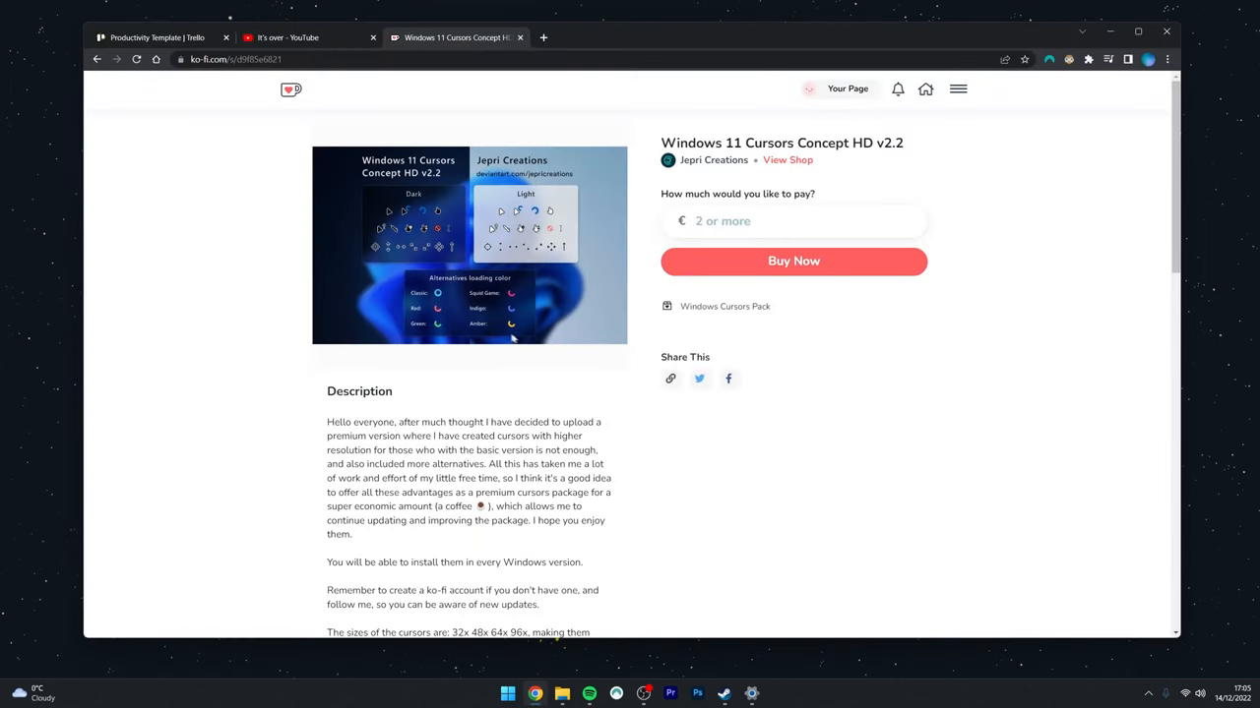
mouse_move(591, 203)
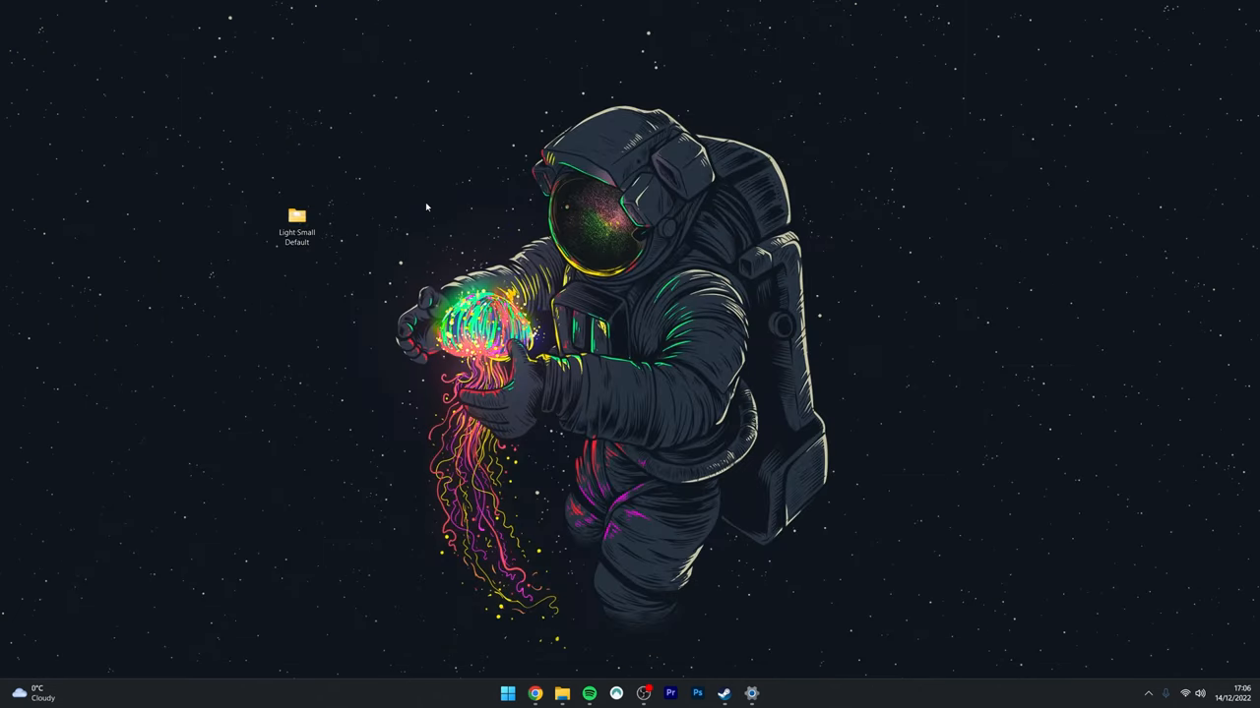
mouse_move(457, 161)
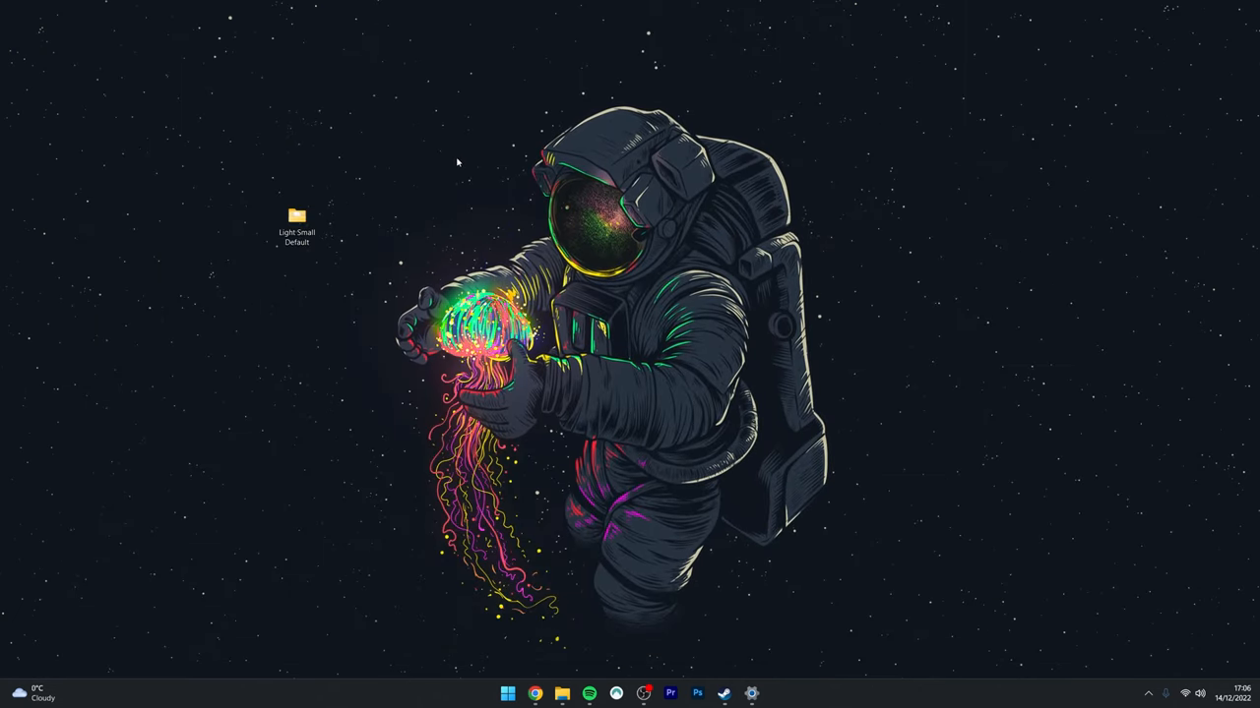
- Install the Light Small Default cursor pack from its Install.inf file
double_click(295, 216)
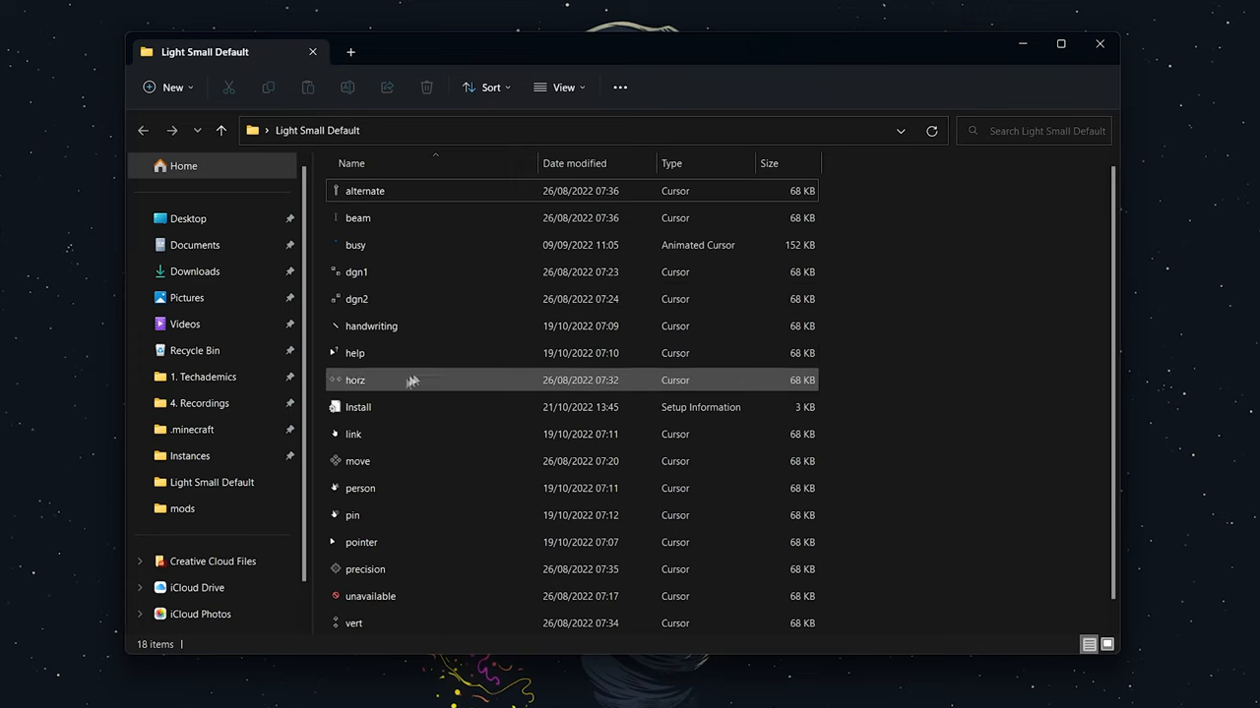
click(359, 406)
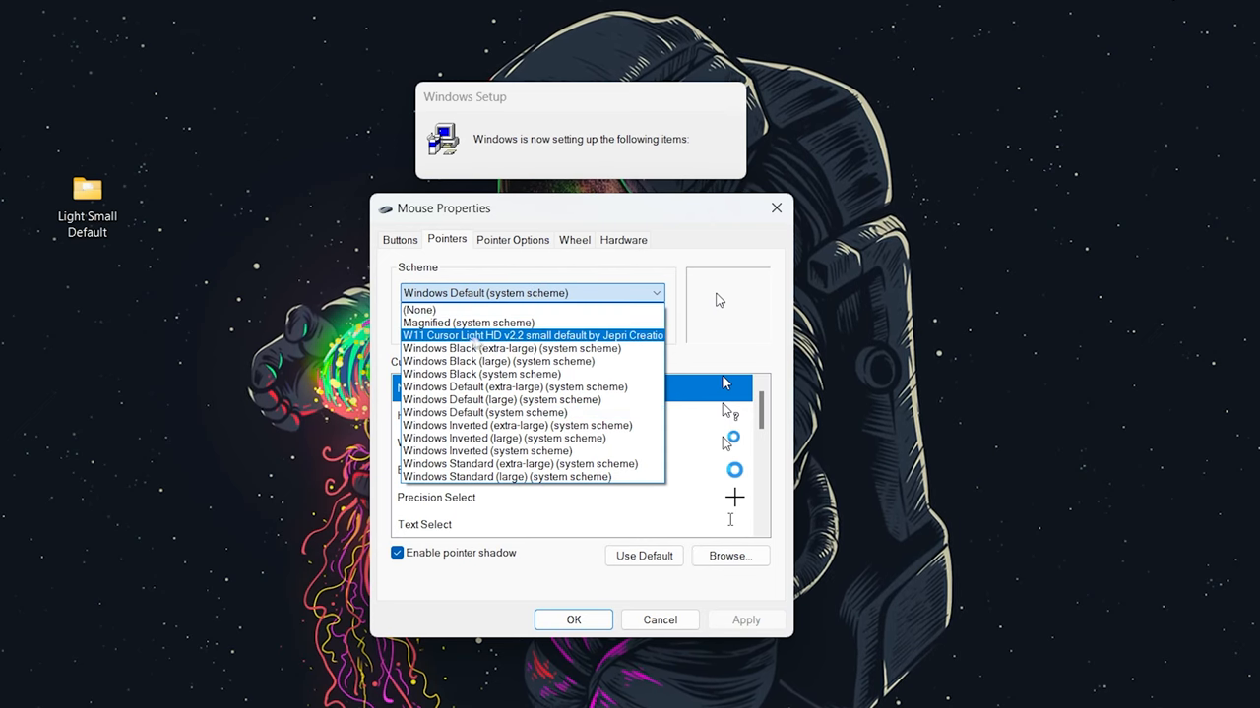
- Apply the W11 Cursor Light HD v2.2 scheme as the active pointers with OK
click(532, 335)
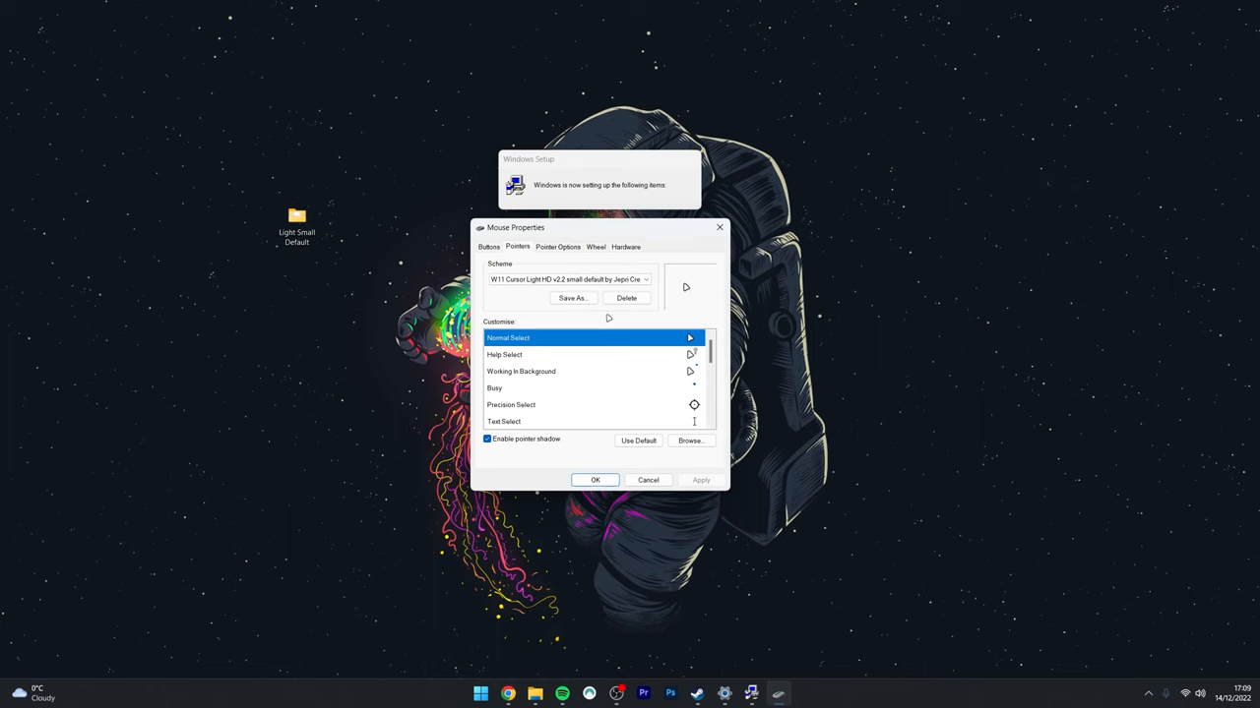
click(595, 480)
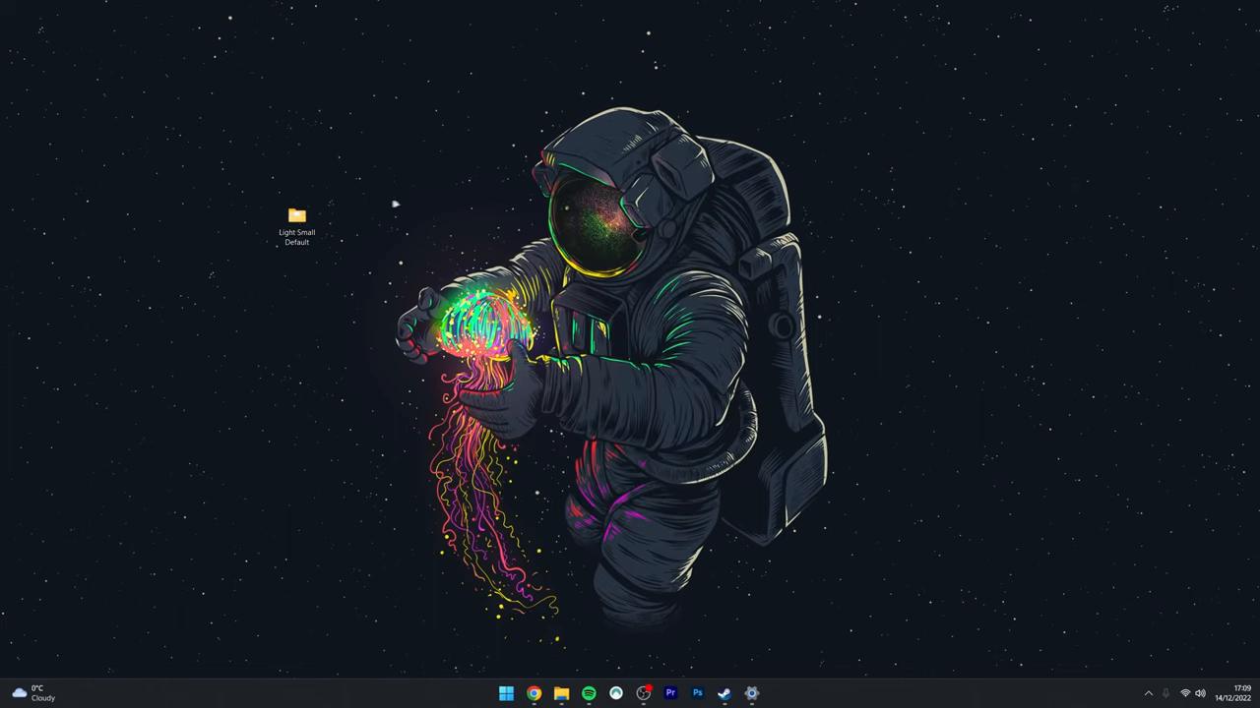